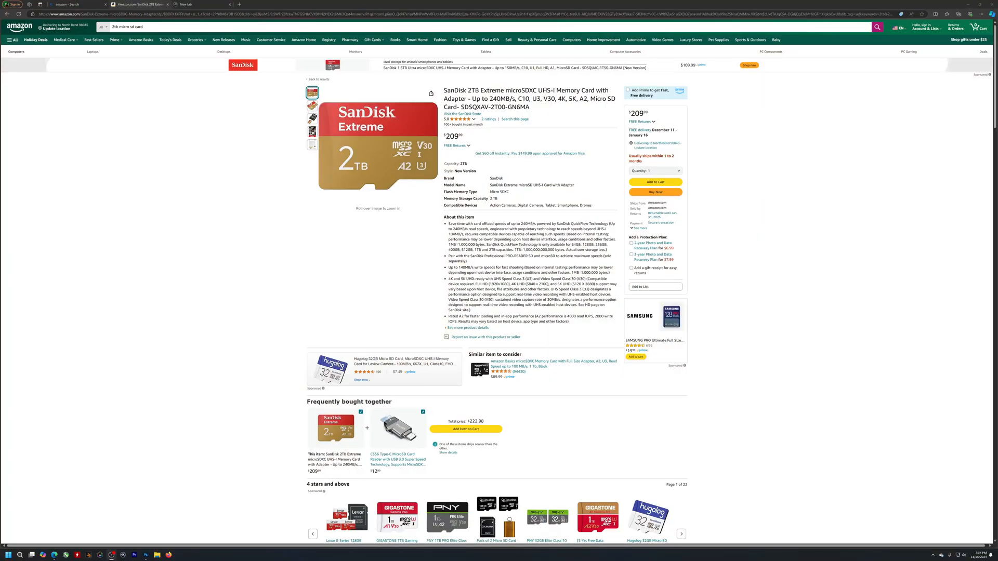
mouse_move(751, 236)
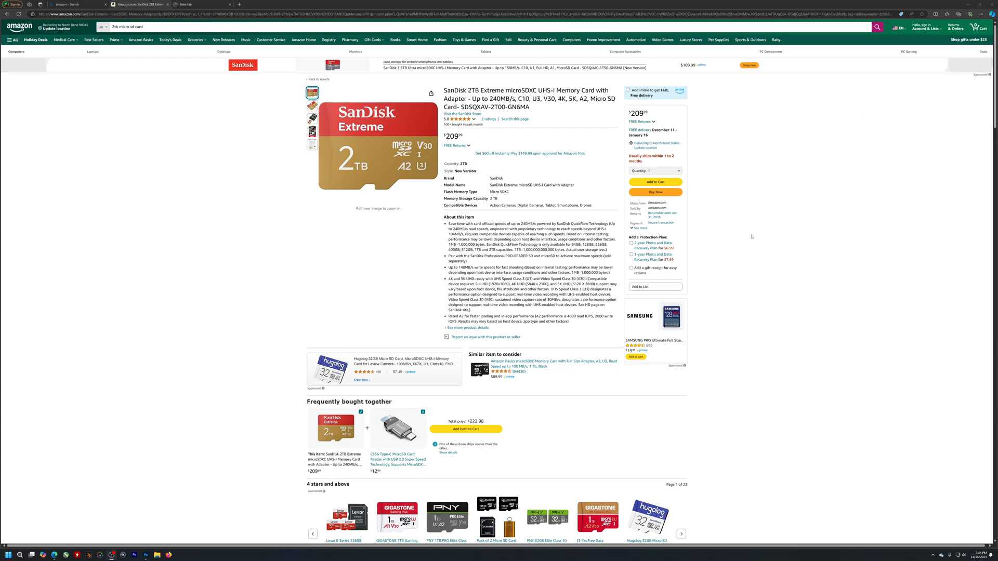
mouse_move(377, 150)
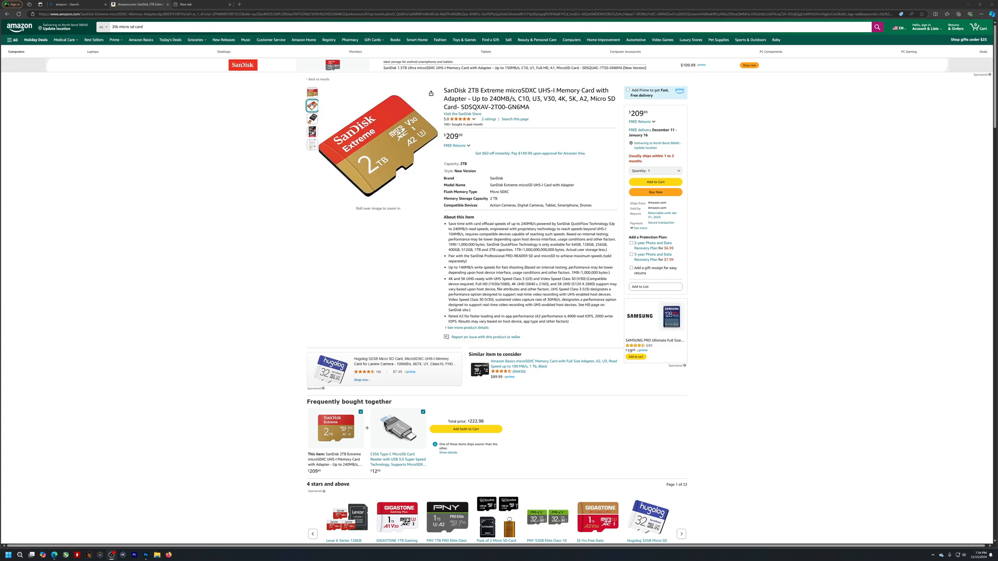
View the photo of the card with its adapter, then return to the main card photo
click(313, 119)
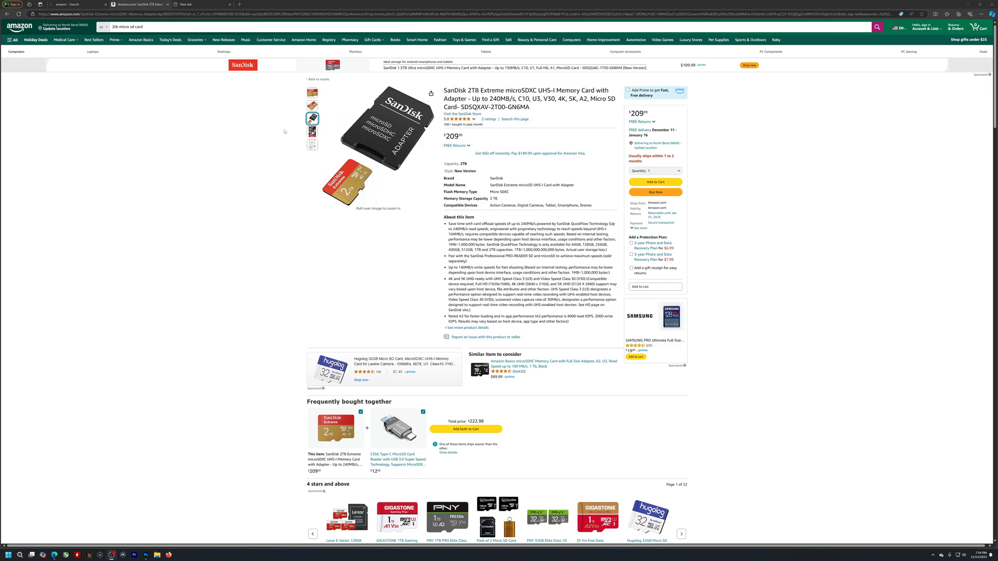
mouse_move(311, 106)
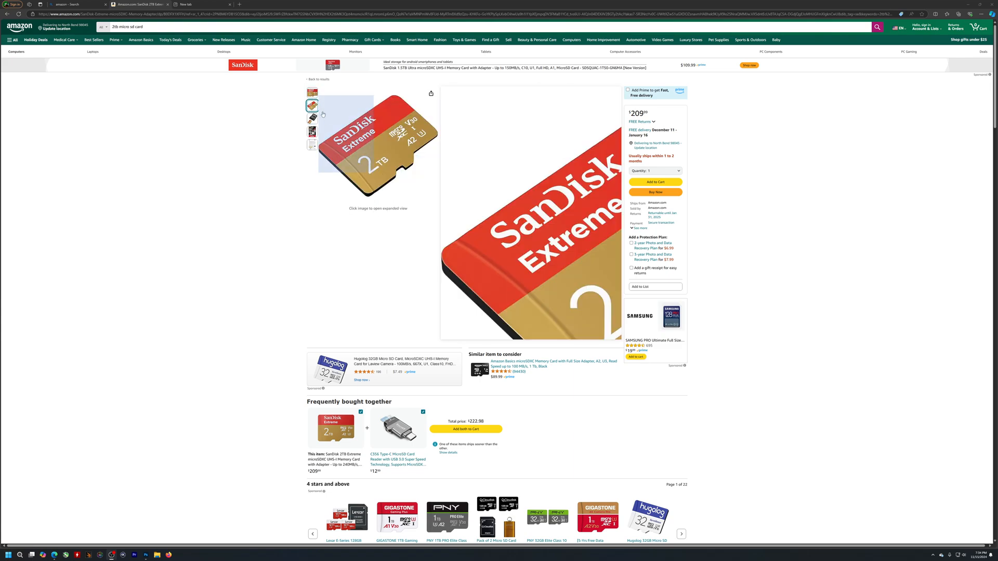
click(311, 118)
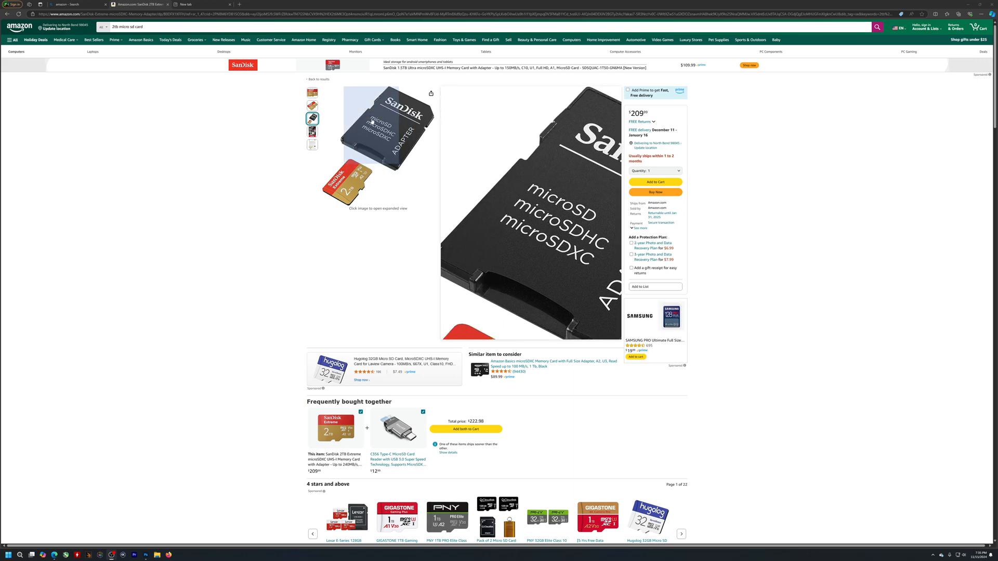
click(313, 93)
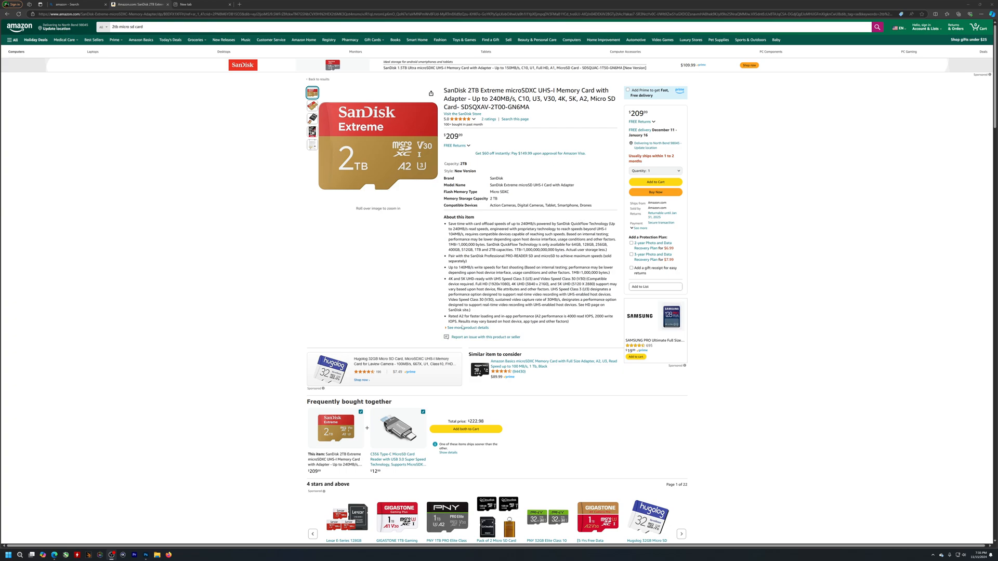
Expand Features & Specs to show the 240MB/s read speed, then scroll back through the comparison table
scroll(down, 3)
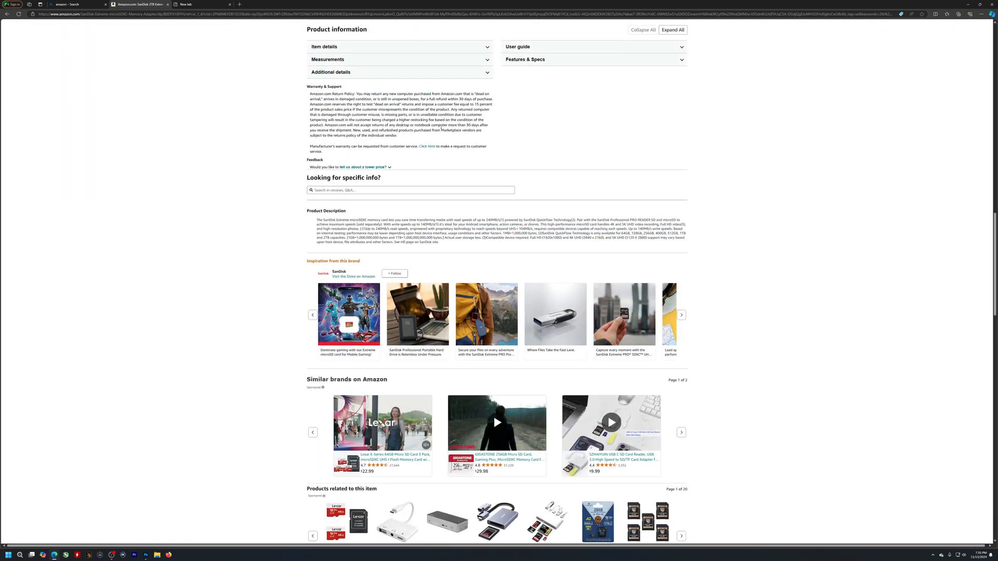
scroll(up, 3)
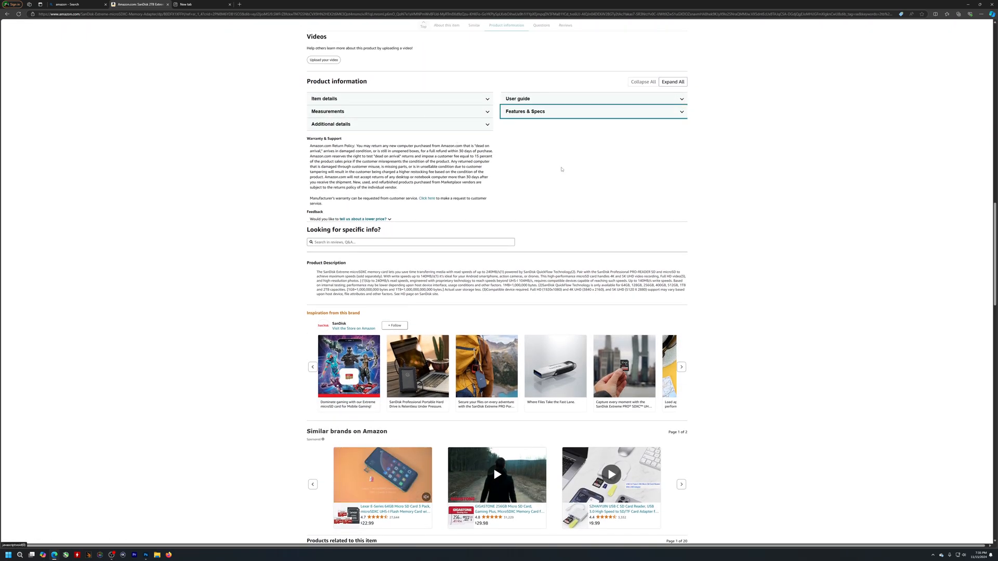
click(592, 111)
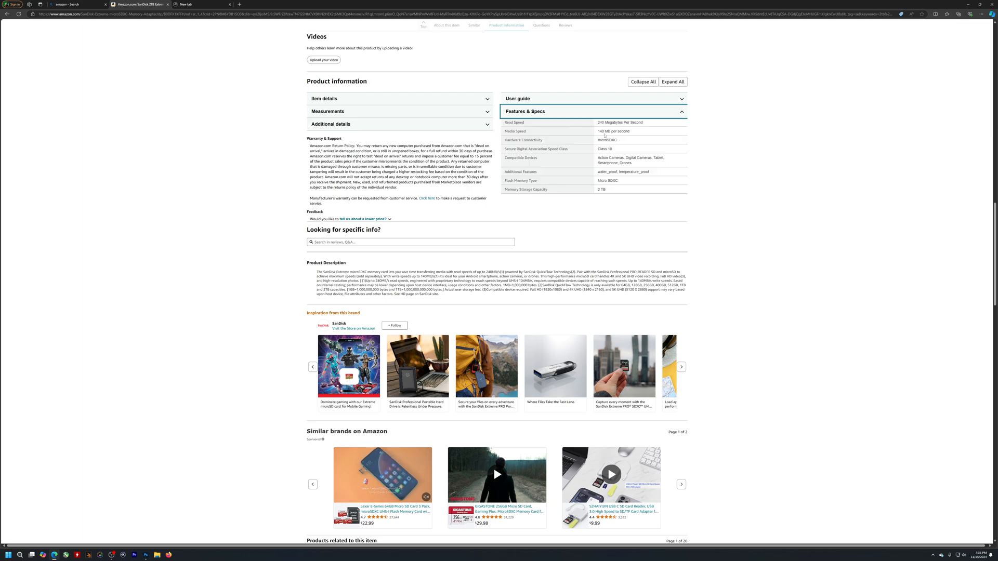
scroll(up, 3)
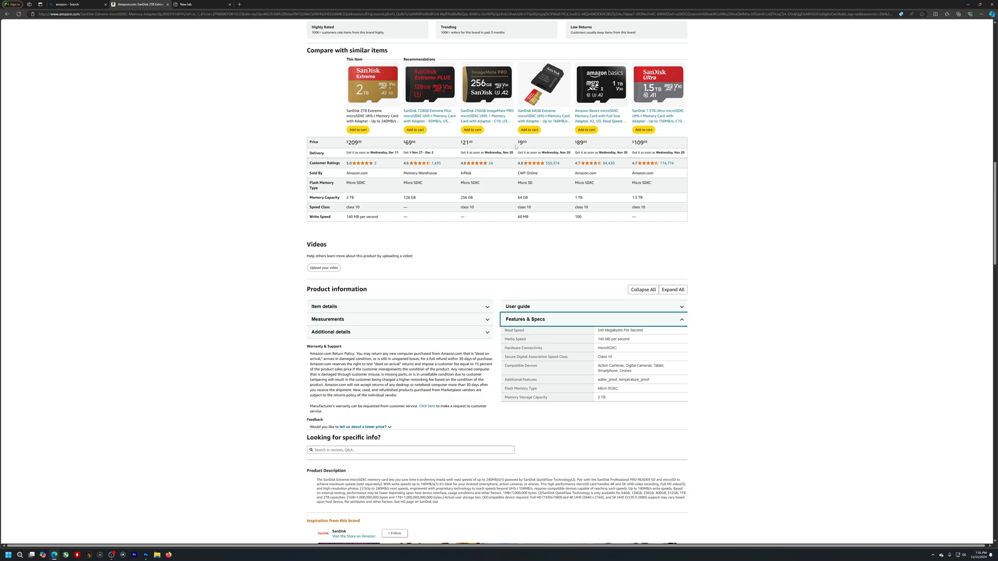
scroll(up, 3)
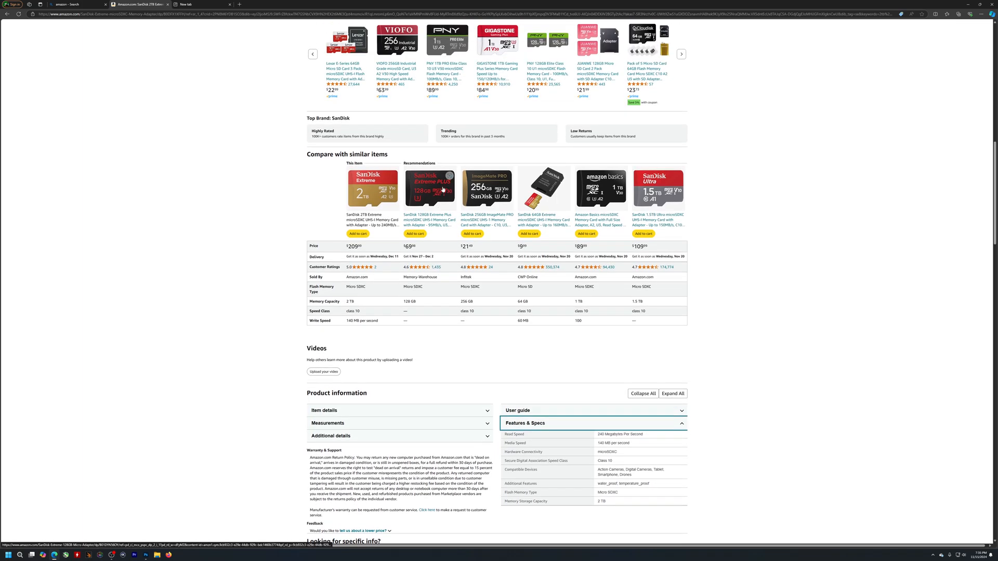
mouse_move(463, 222)
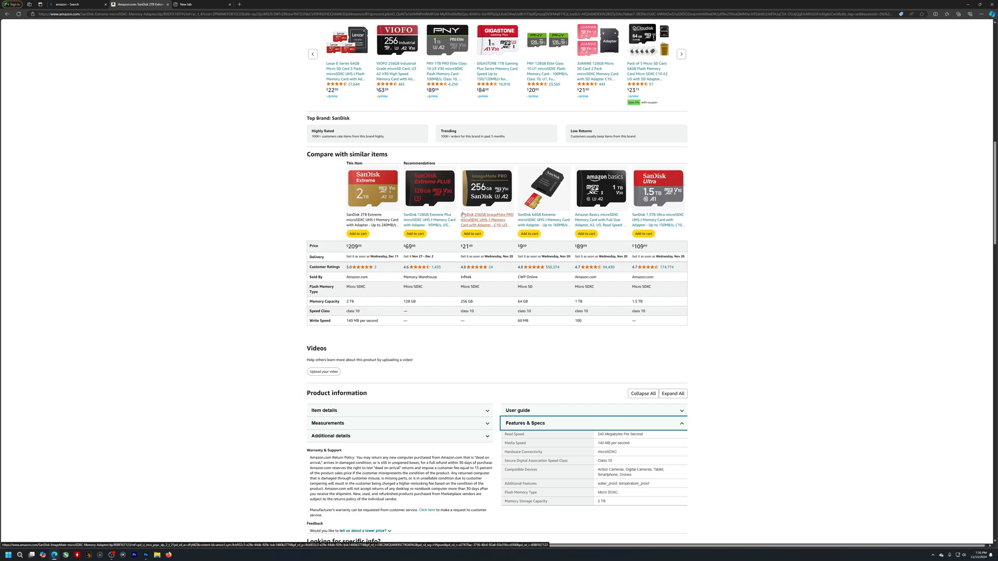
mouse_move(440, 351)
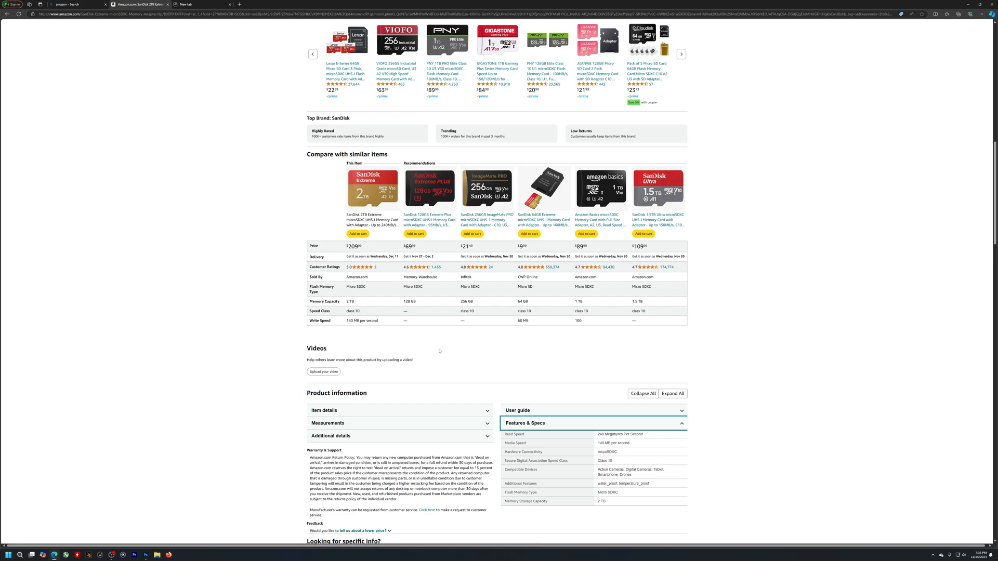
scroll(up, 3)
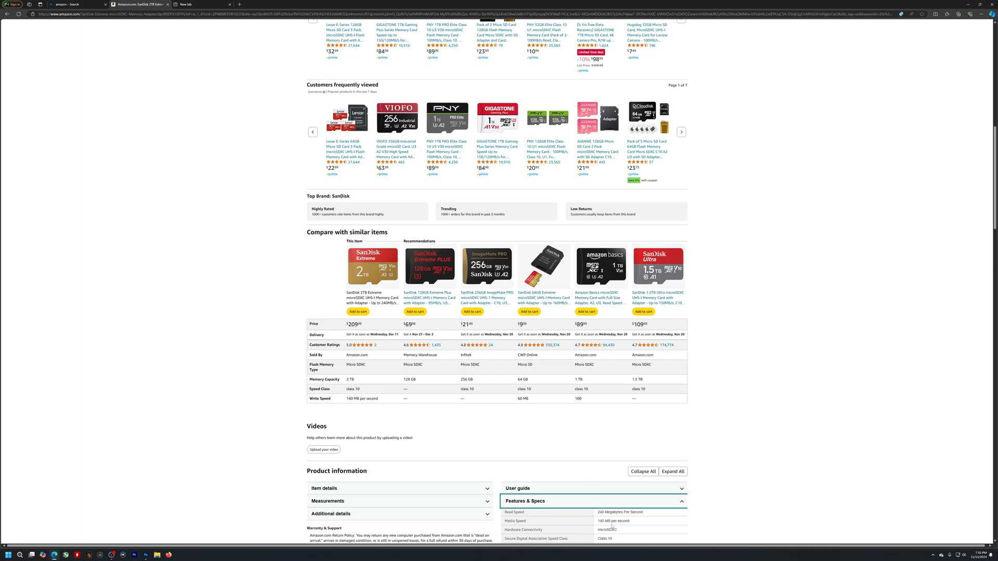
mouse_move(650, 533)
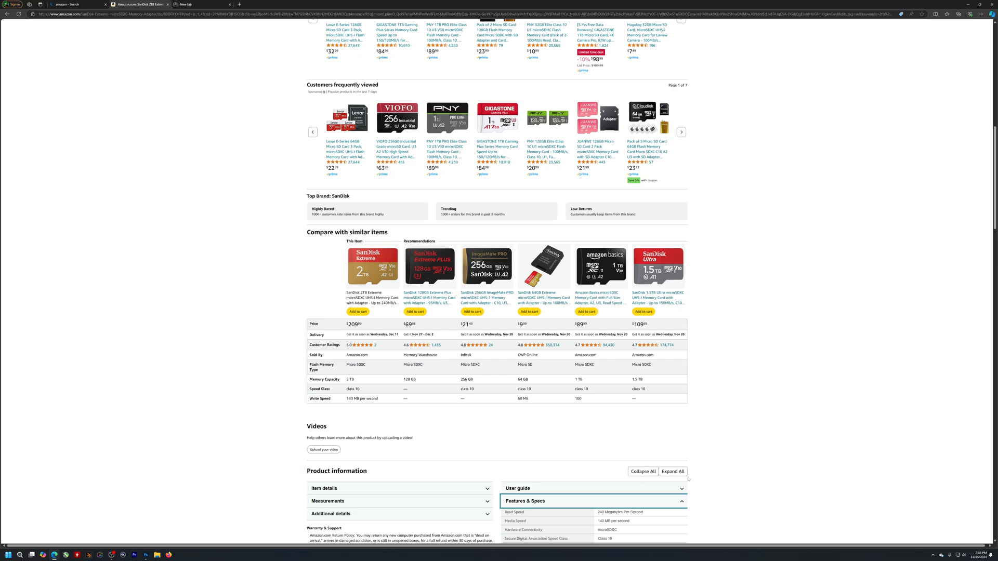
scroll(up, 3)
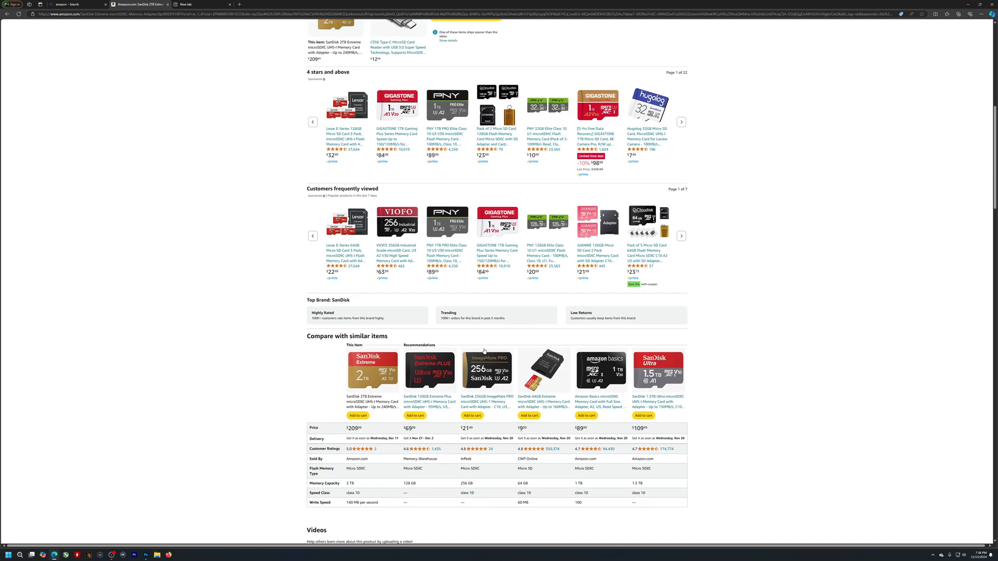
mouse_move(475, 300)
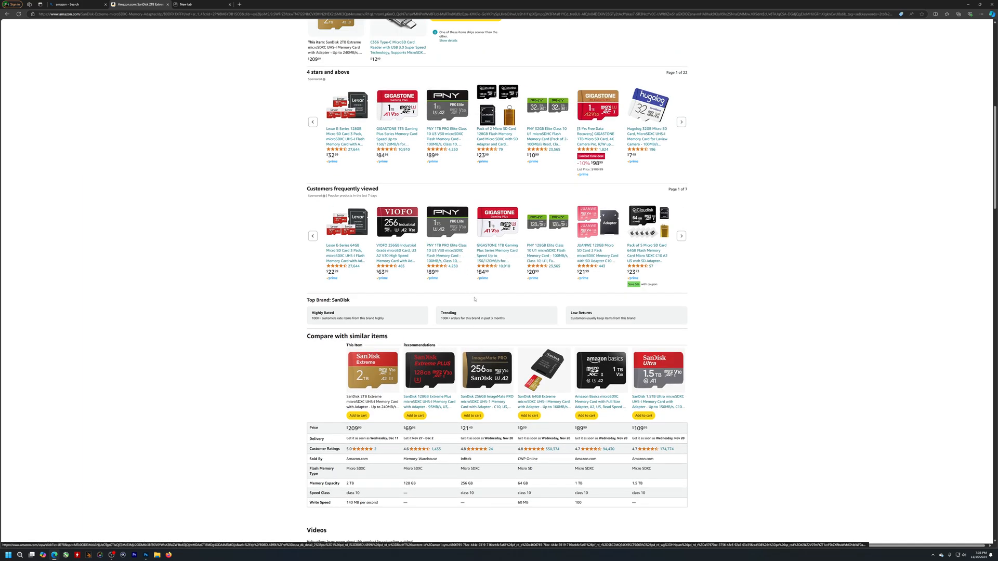
scroll(up, 3)
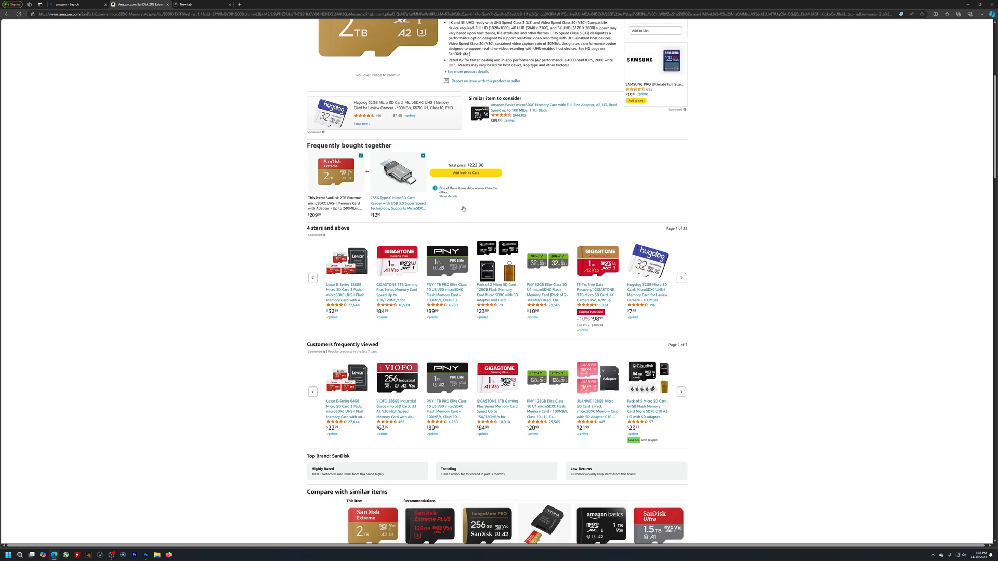
scroll(up, 3)
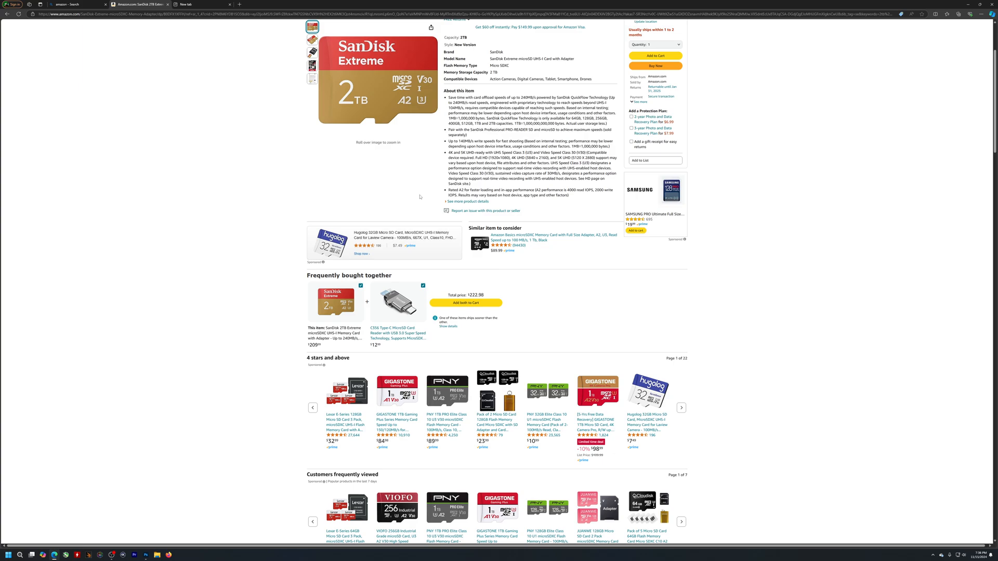
Return to the top of the page and display the packaging back-label image in the gallery
scroll(up, 3)
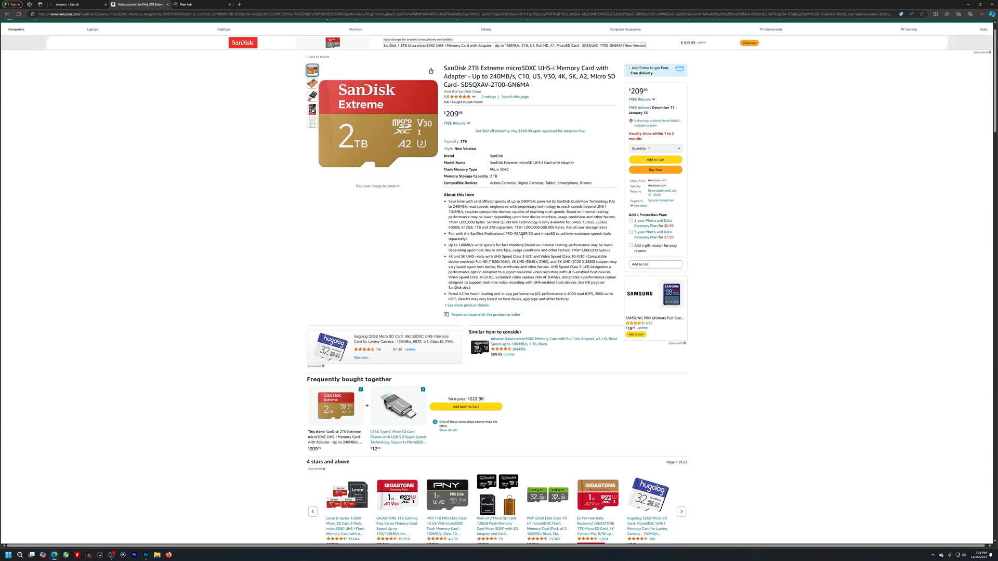
click(312, 122)
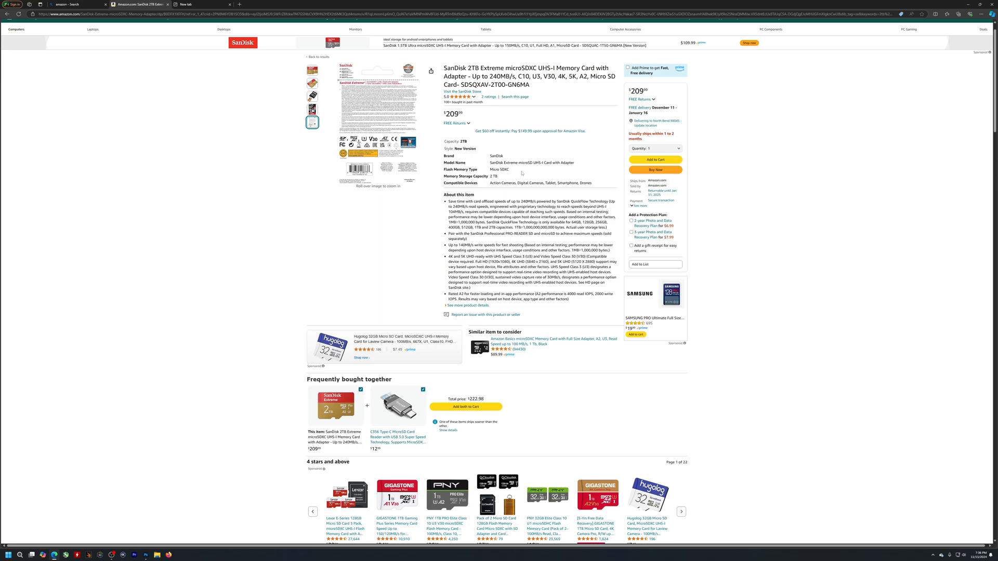
mouse_move(793, 183)
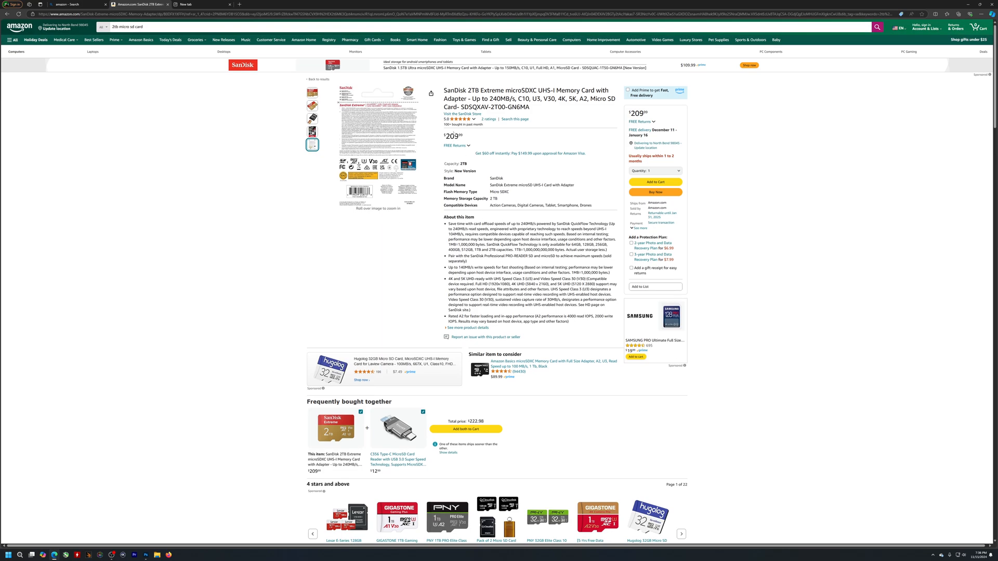
mouse_move(480, 134)
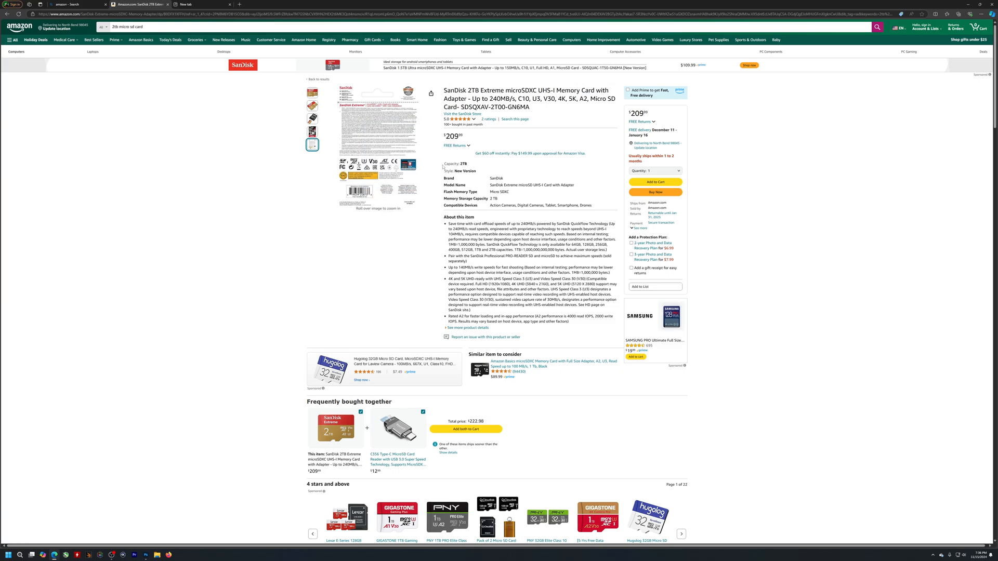
scroll(down, 3)
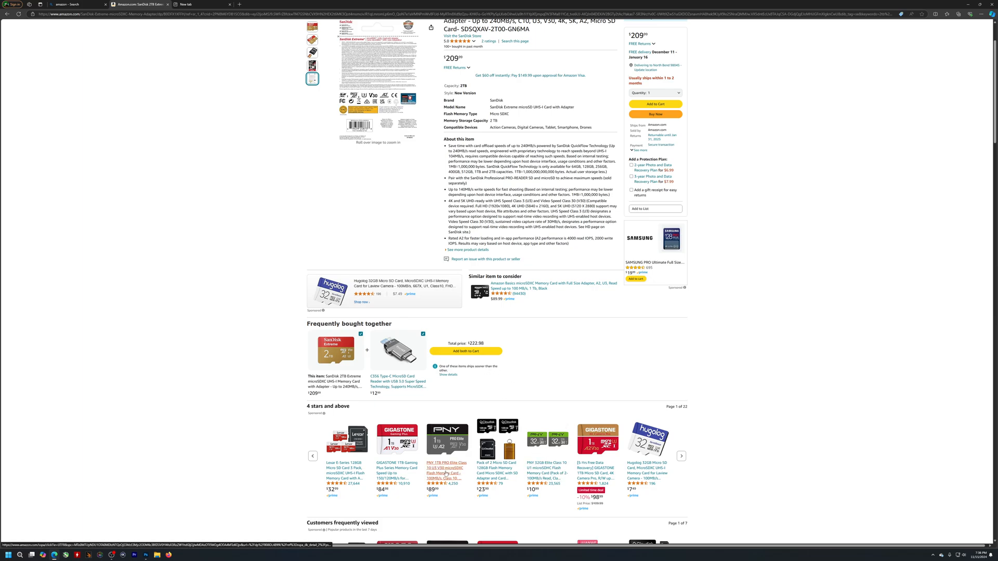
scroll(down, 3)
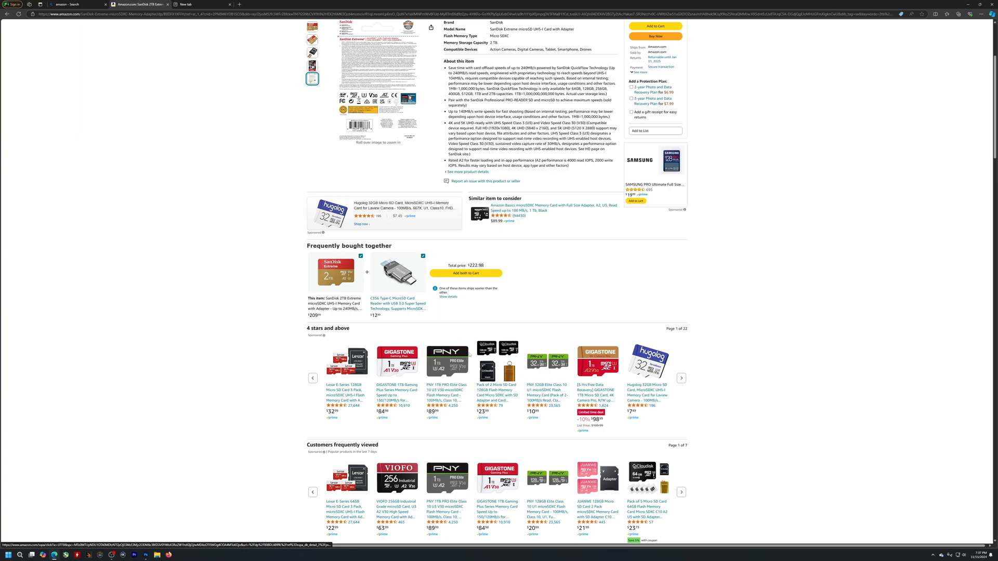
mouse_move(397, 392)
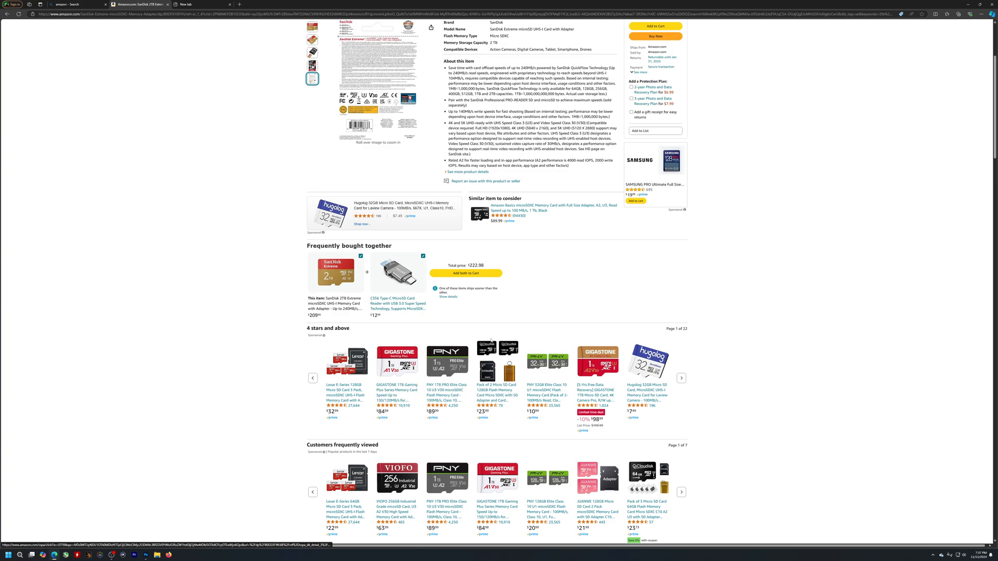
scroll(down, 3)
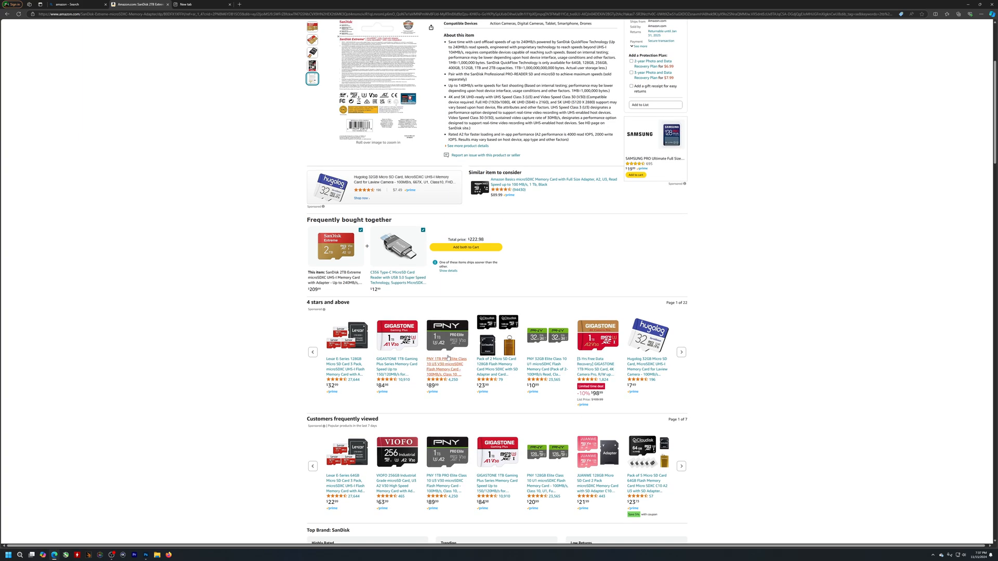
scroll(down, 3)
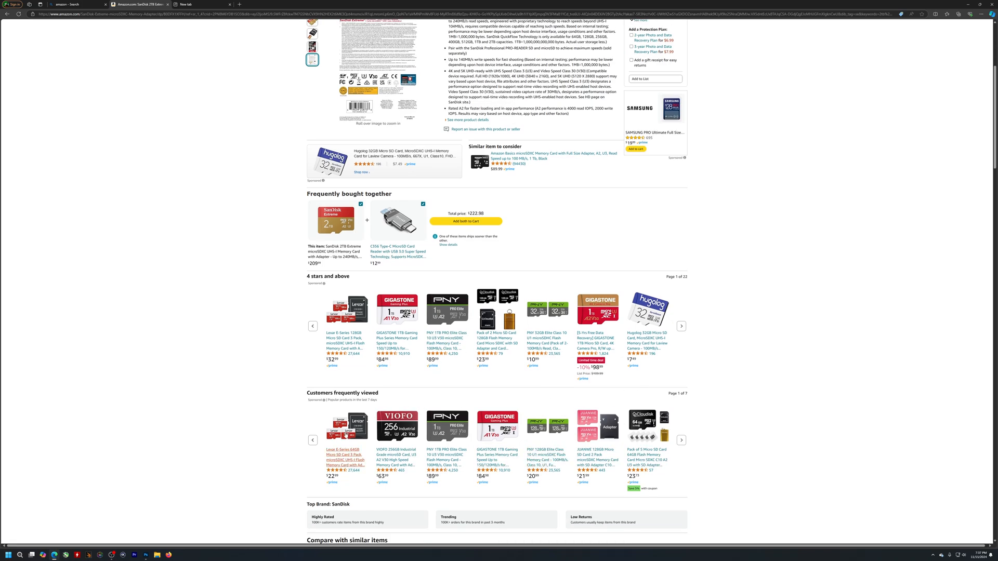
scroll(up, 3)
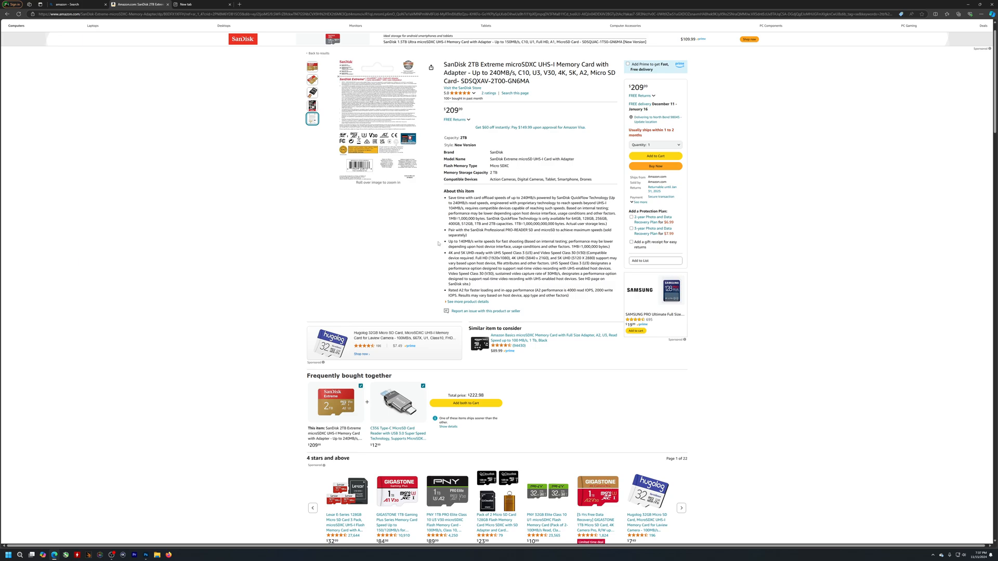
mouse_move(446, 324)
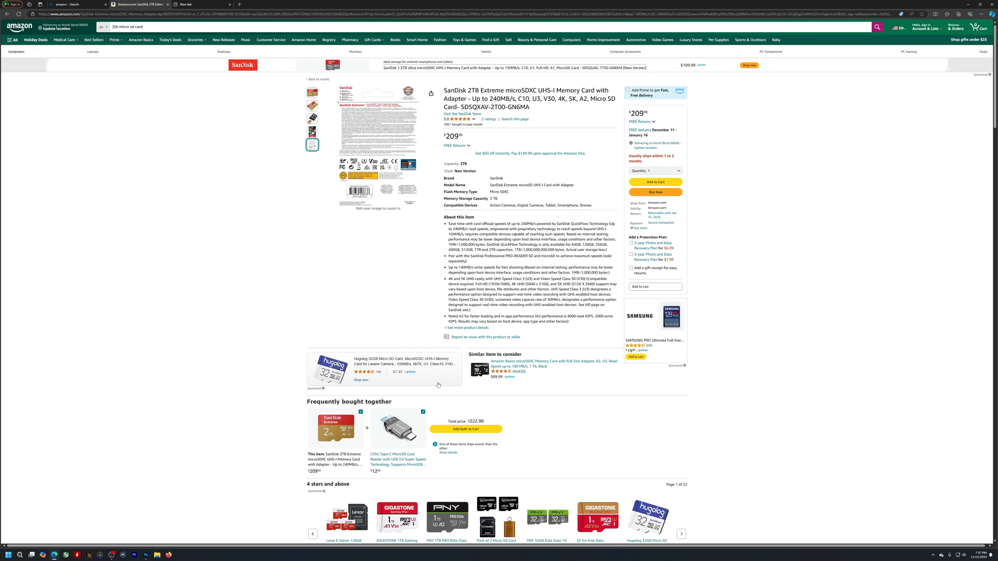
mouse_move(519, 179)
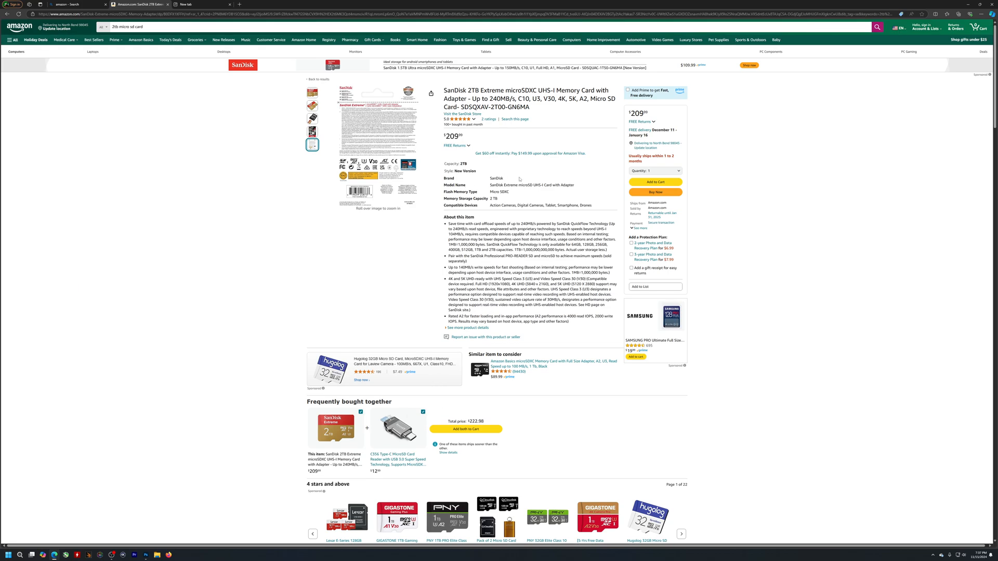